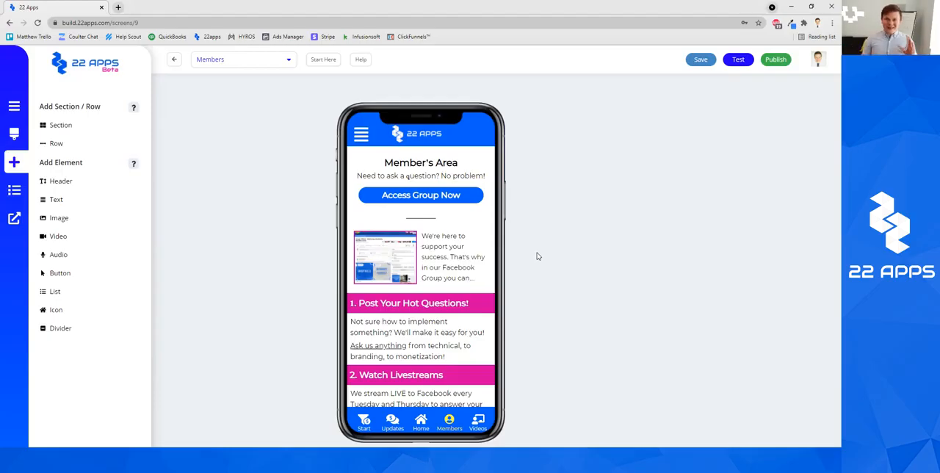
# Place a new button beneath Access Group Now and start deleting it
pyautogui.click(420, 194)
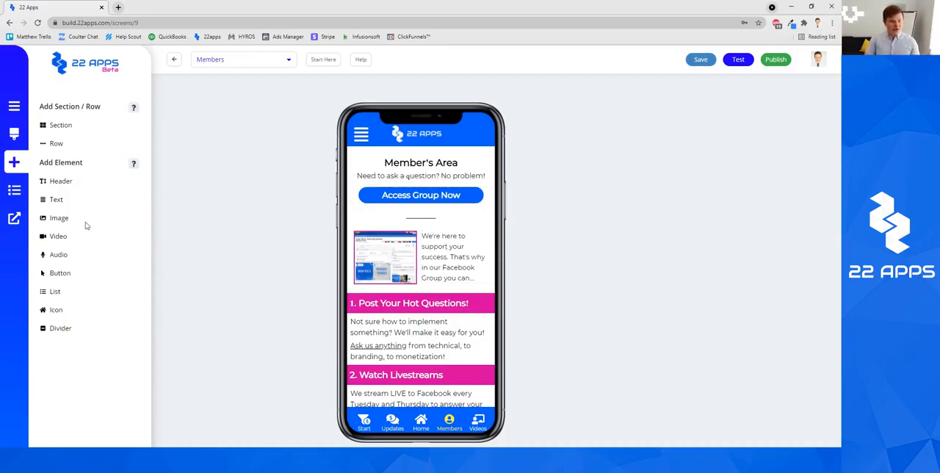
pyautogui.moveTo(117, 173)
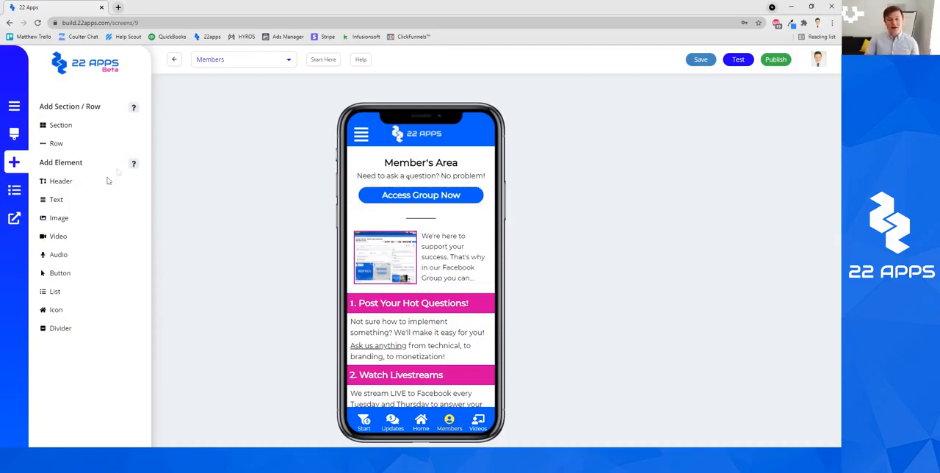
pyautogui.moveTo(79, 234)
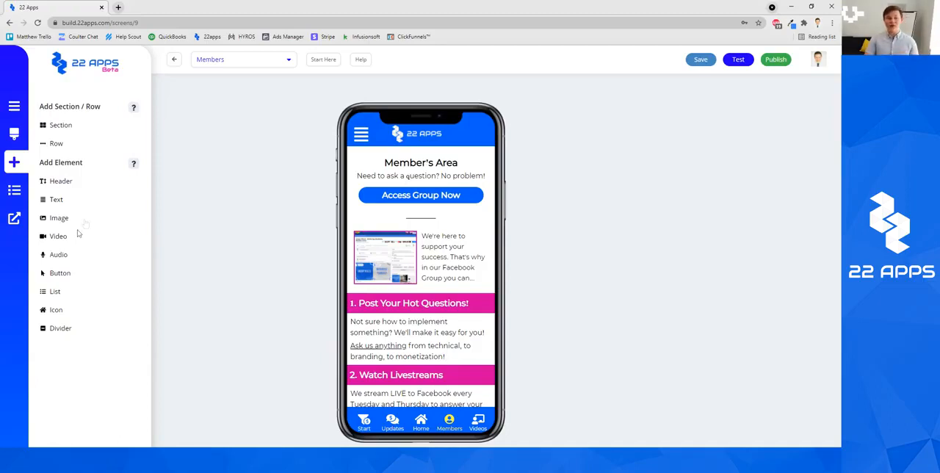
pyautogui.moveTo(60, 273)
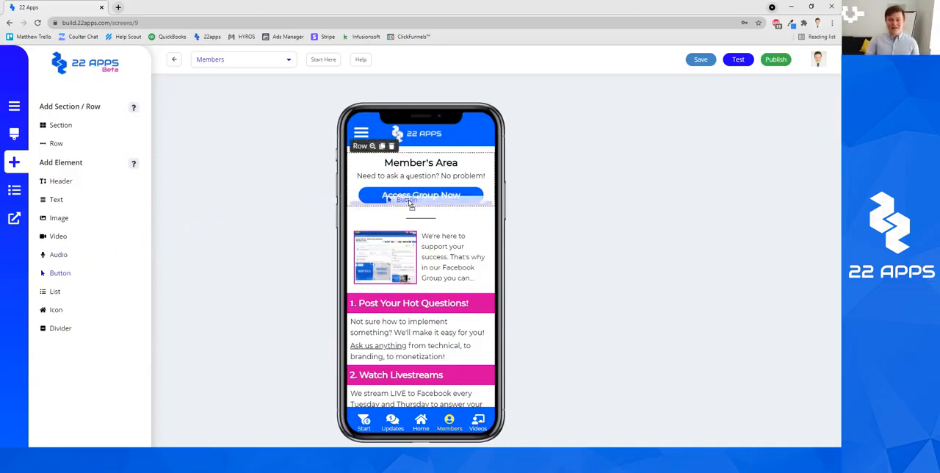
pyautogui.click(420, 194)
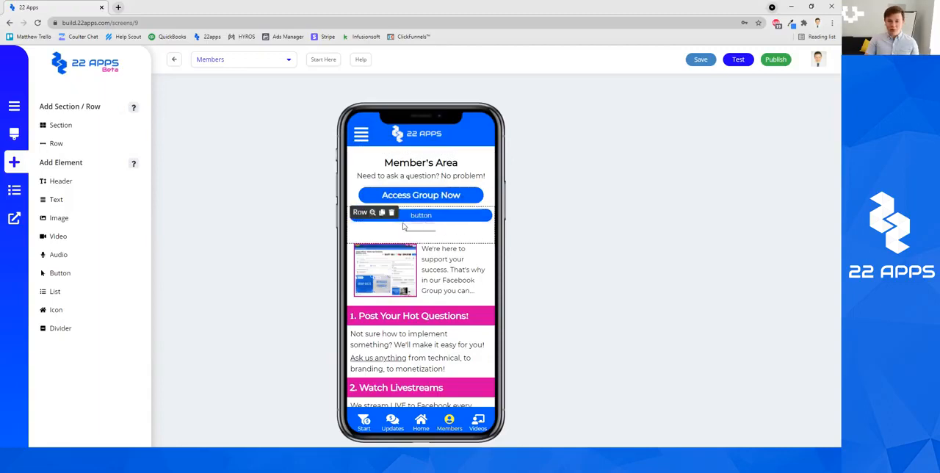
pyautogui.moveTo(517, 232)
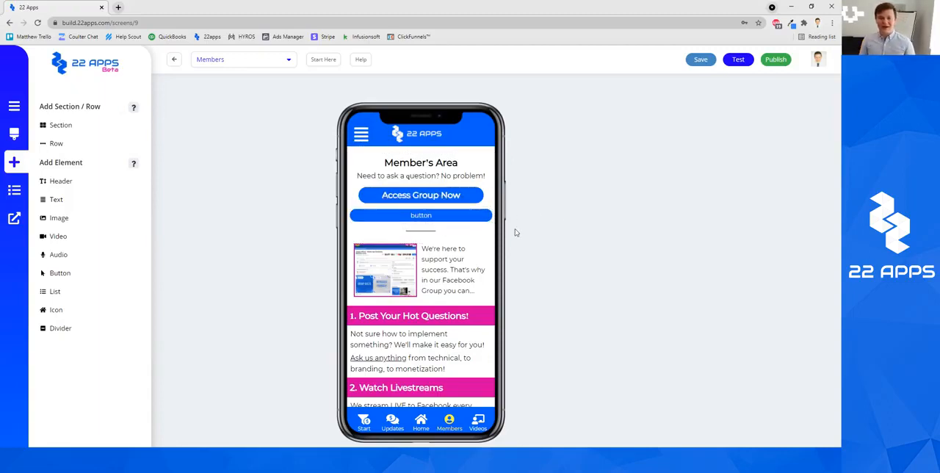
pyautogui.click(420, 215)
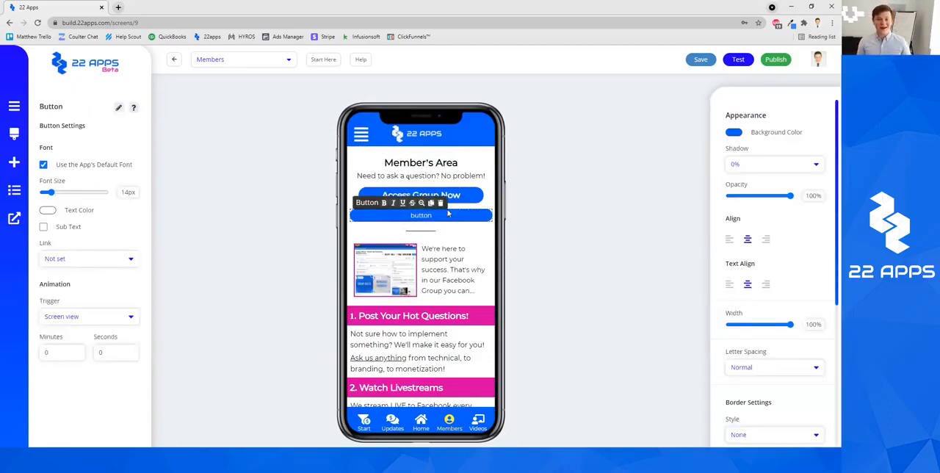
pyautogui.click(441, 202)
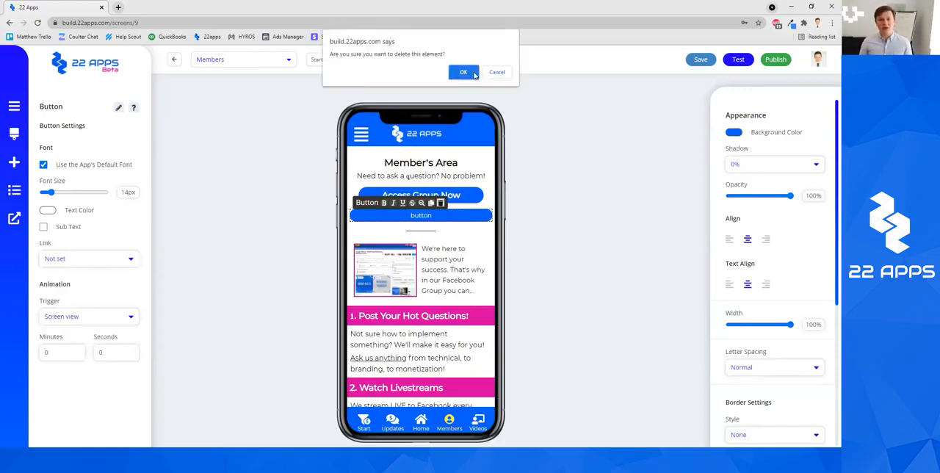
# Confirm deleting the extra button and set the Access Group Now label font size to 21px
pyautogui.click(464, 72)
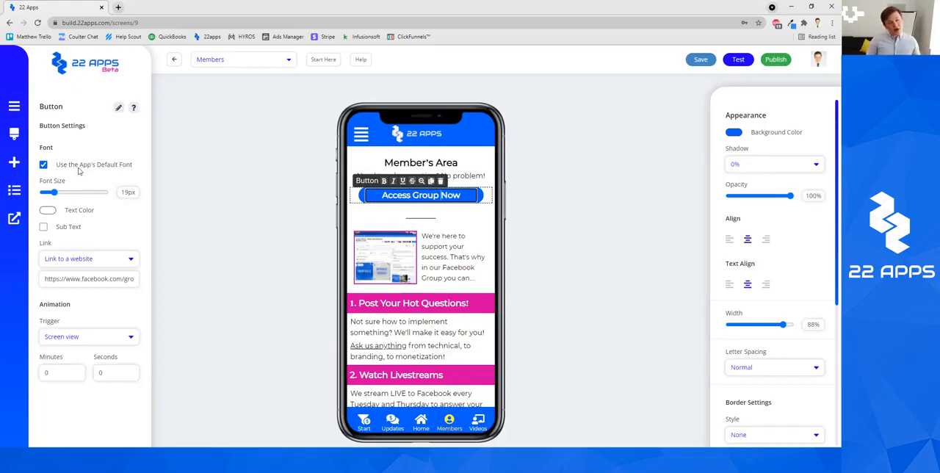
pyautogui.moveTo(50, 191); pyautogui.dragTo(61, 191)
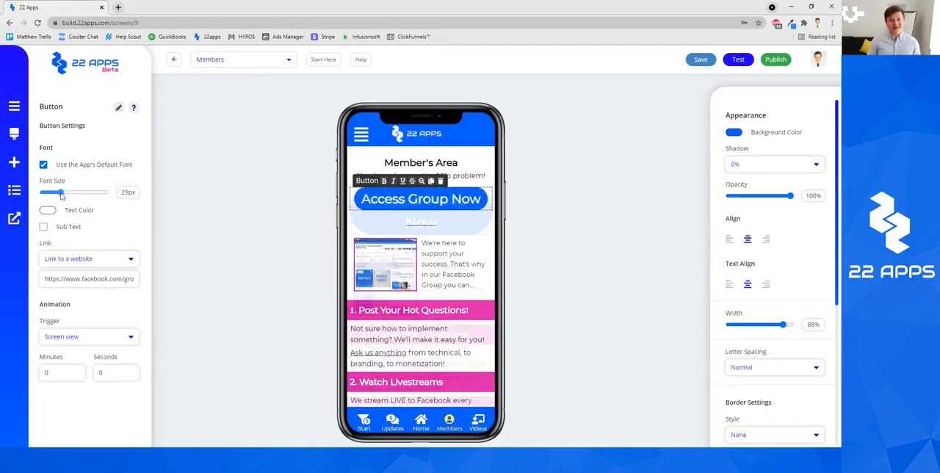
pyautogui.moveTo(62, 191); pyautogui.dragTo(52, 191)
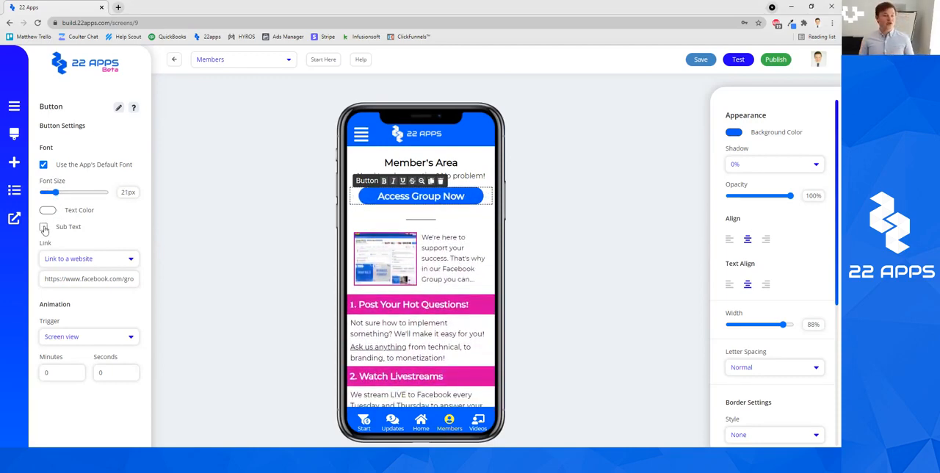
# Try sub text 'subasdfsdaf' at a smaller size, then leave the button without sub text
pyautogui.click(47, 226)
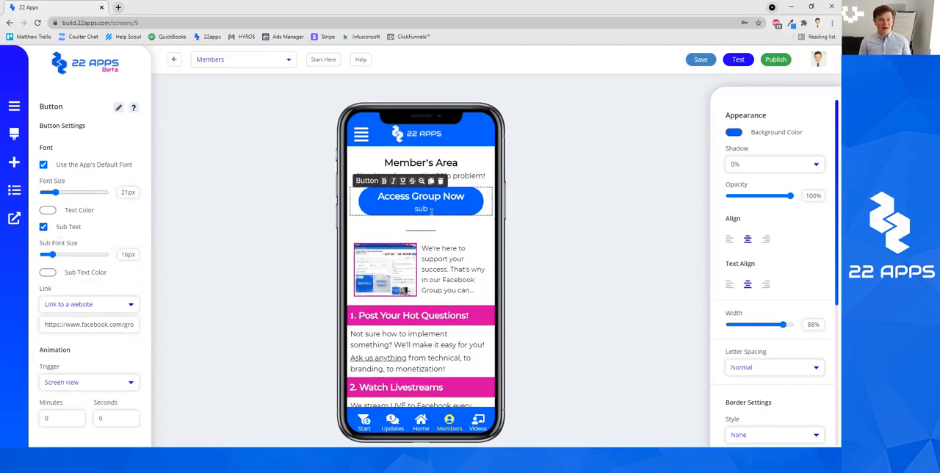
pyautogui.write('subasdfsdaf')
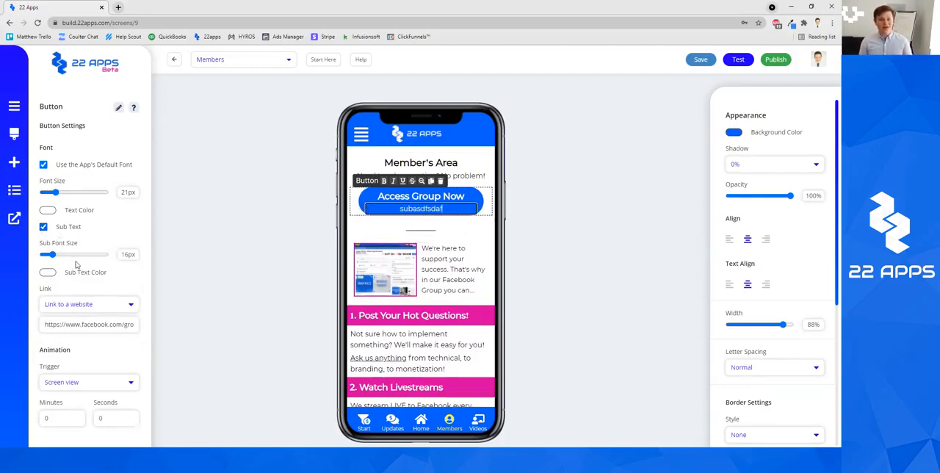
pyautogui.moveTo(52, 254); pyautogui.dragTo(47, 254)
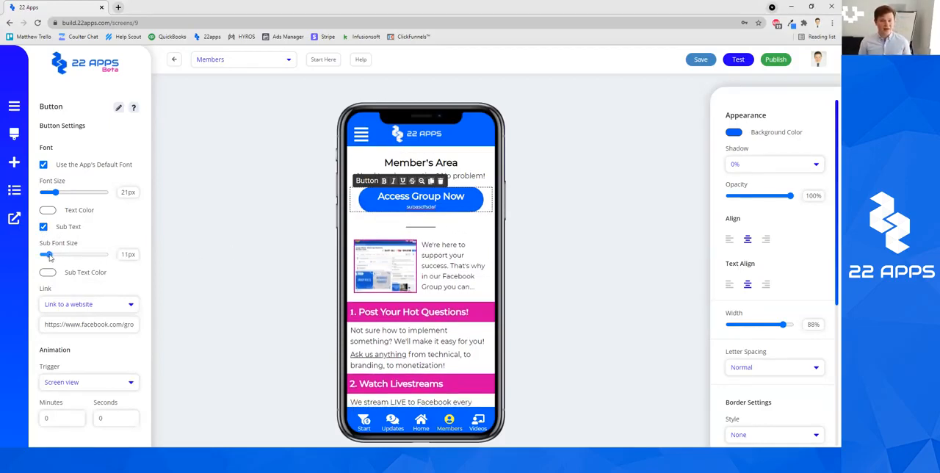
pyautogui.click(44, 226)
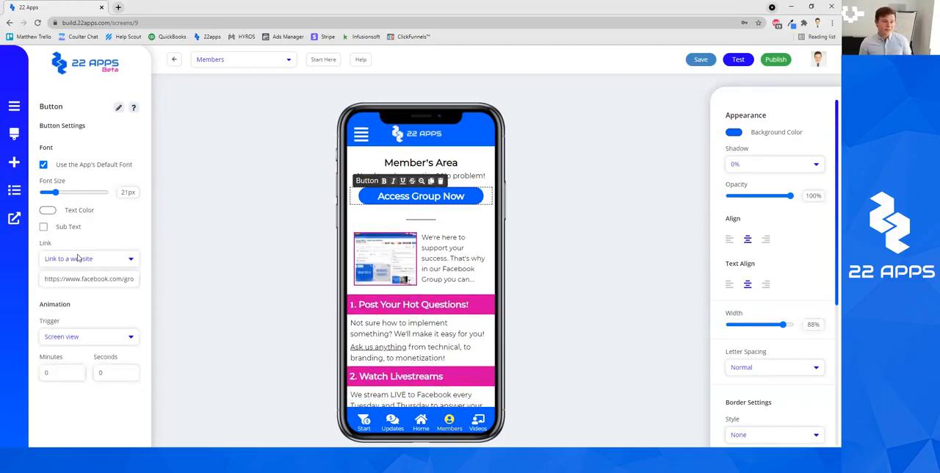
# Set the button's link to open an external website (the Facebook group URL)
pyautogui.click(86, 257)
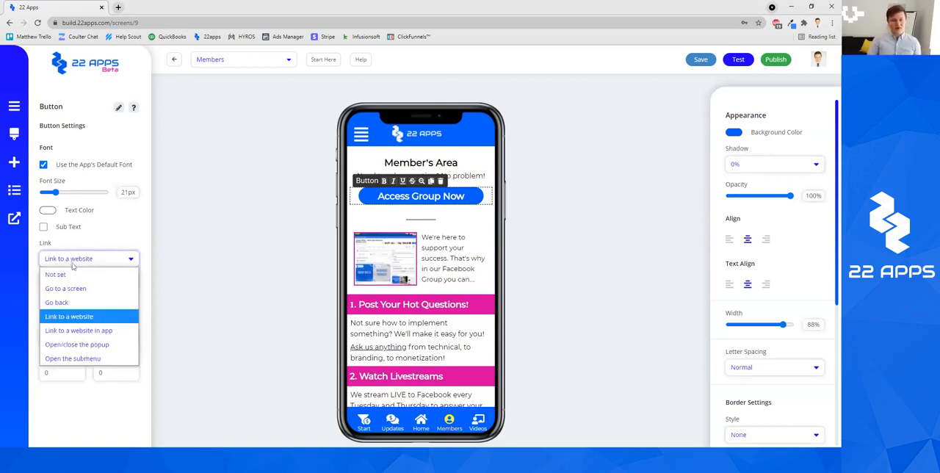
pyautogui.moveTo(55, 273)
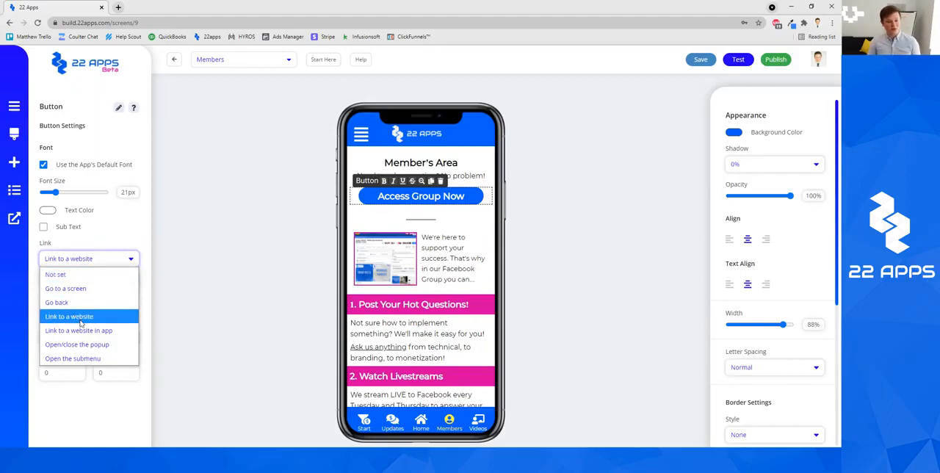
pyautogui.moveTo(80, 329)
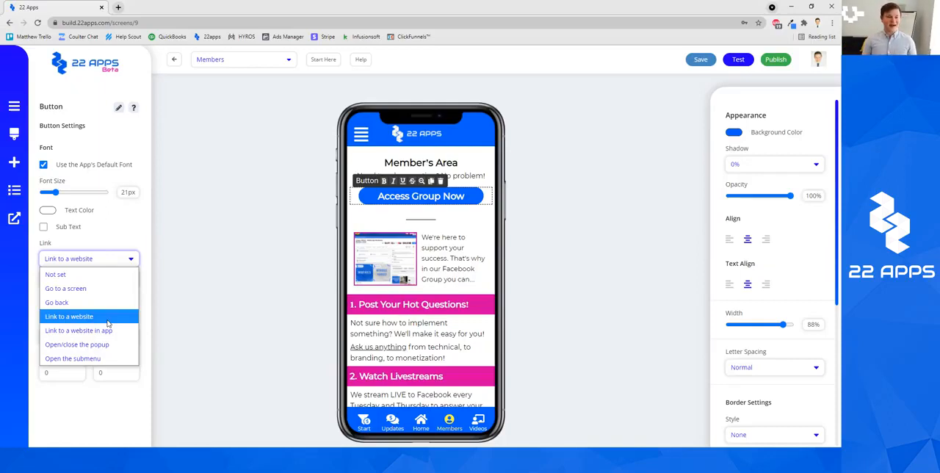
pyautogui.click(79, 329)
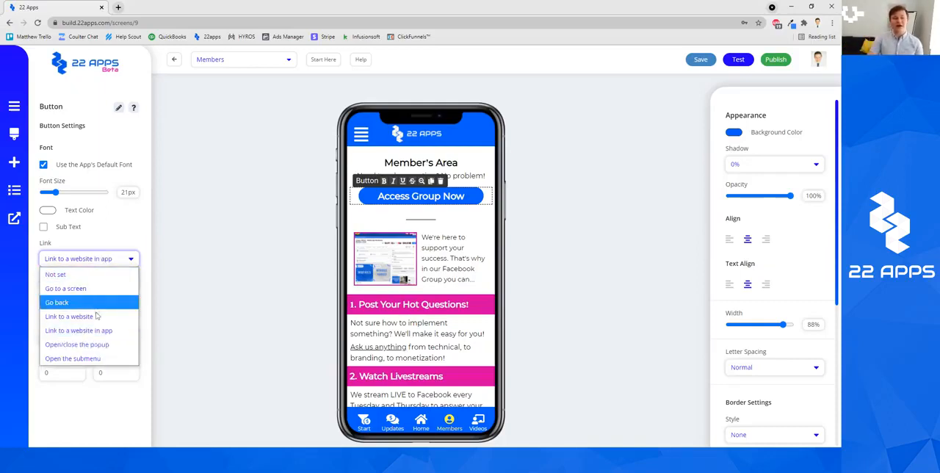
pyautogui.click(68, 316)
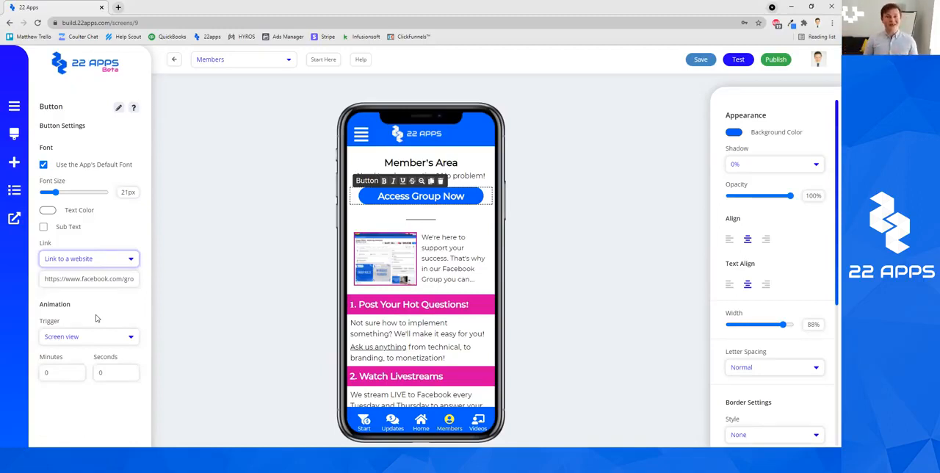
pyautogui.moveTo(100, 332)
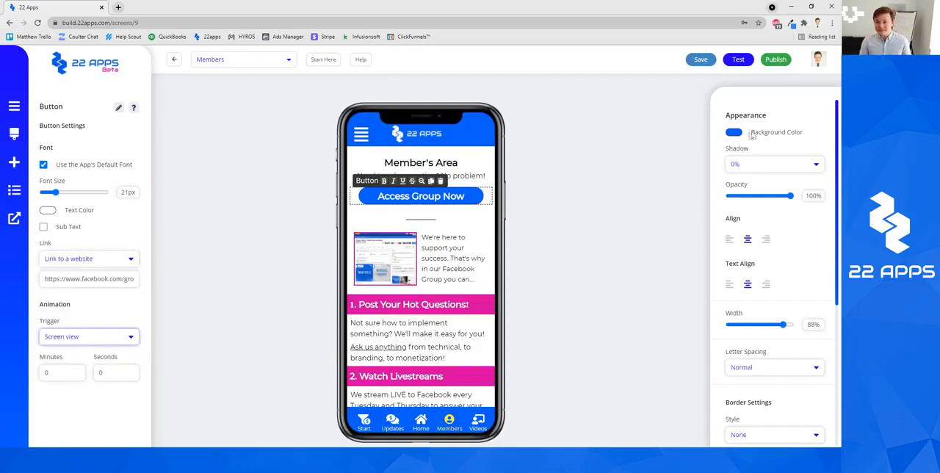
# Give the button a 15% shadow and a 100% width
pyautogui.click(733, 132)
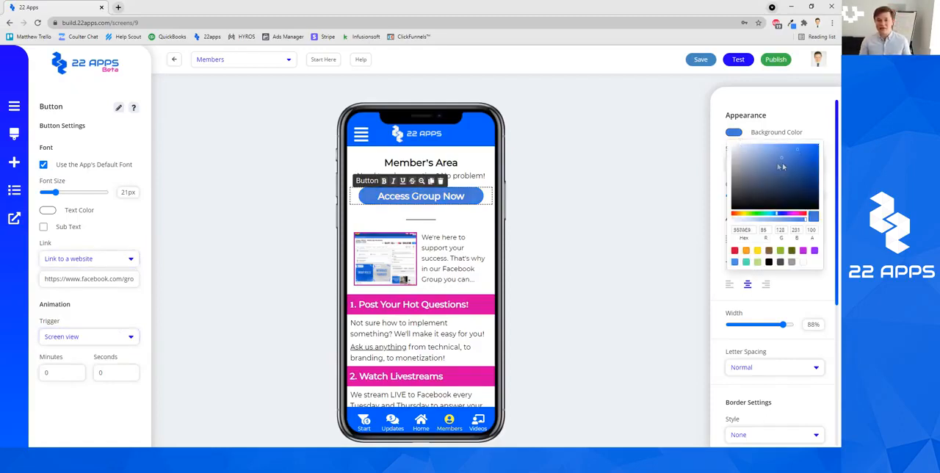
pyautogui.click(733, 132)
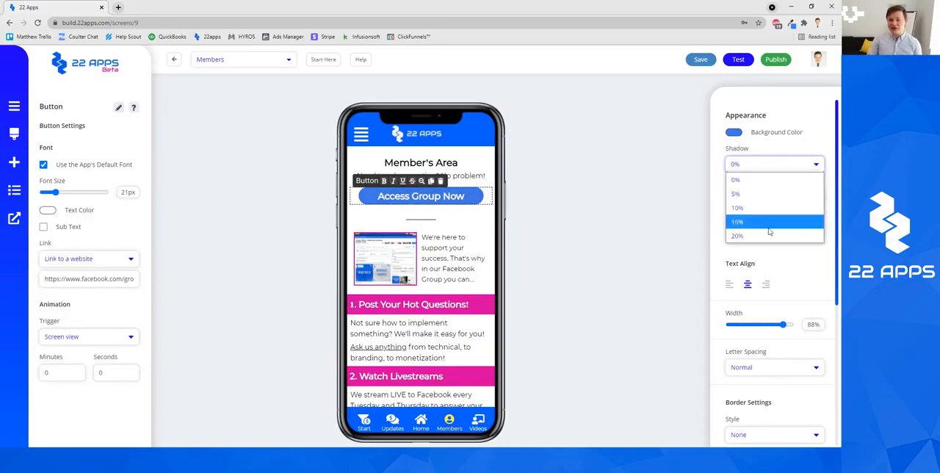
pyautogui.click(737, 220)
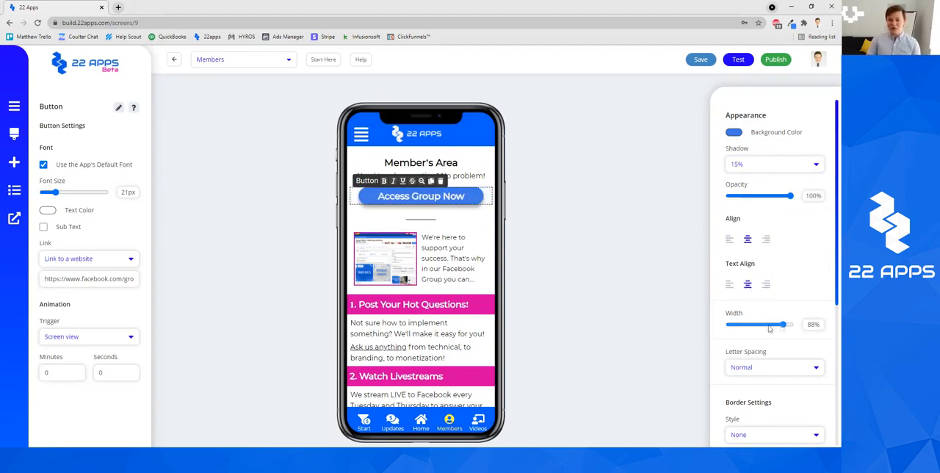
pyautogui.moveTo(781, 323); pyautogui.dragTo(790, 323)
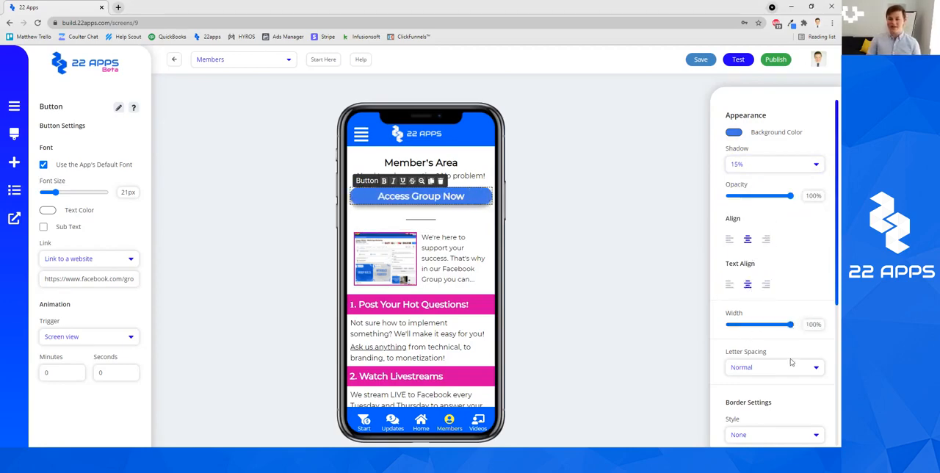
# Set the button's top spacing to 4% and bottom spacing to 5%
pyautogui.scroll(-3)
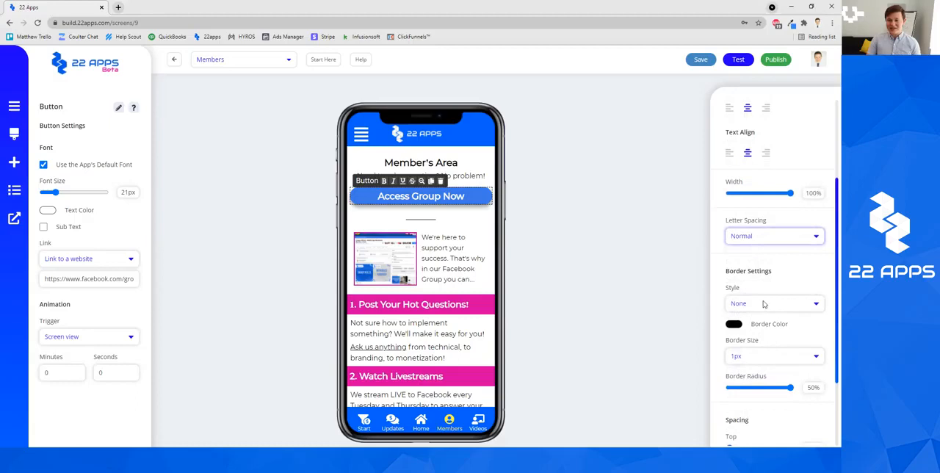
pyautogui.scroll(-3)
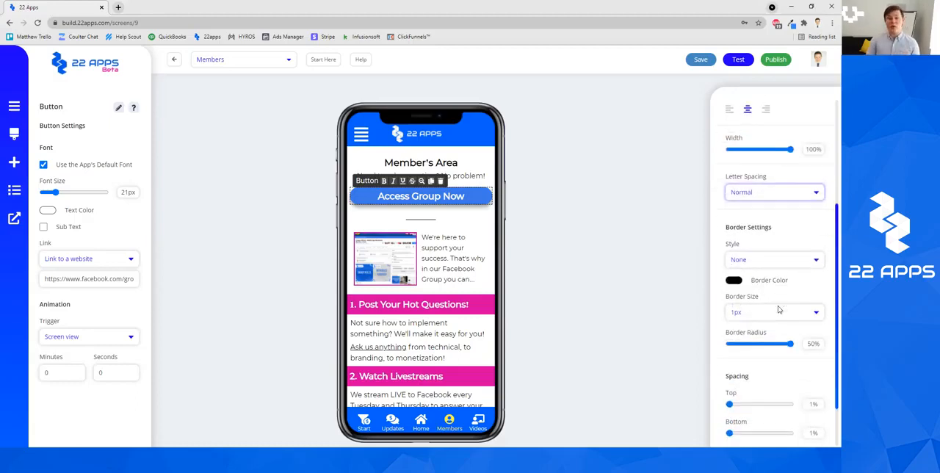
pyautogui.scroll(-3)
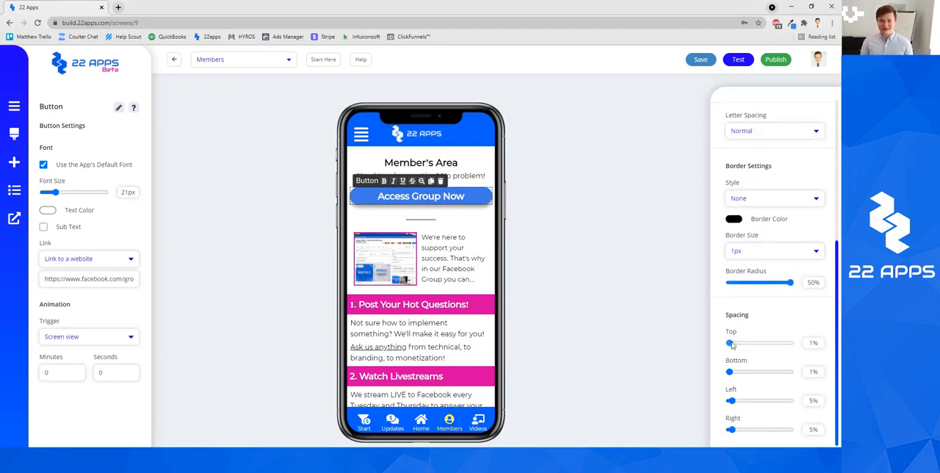
pyautogui.moveTo(732, 342); pyautogui.dragTo(742, 342)
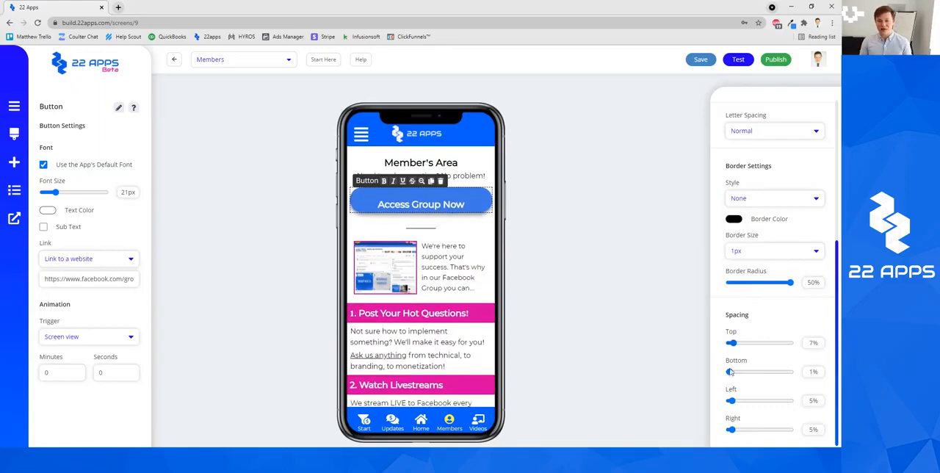
pyautogui.moveTo(731, 371); pyautogui.dragTo(733, 372)
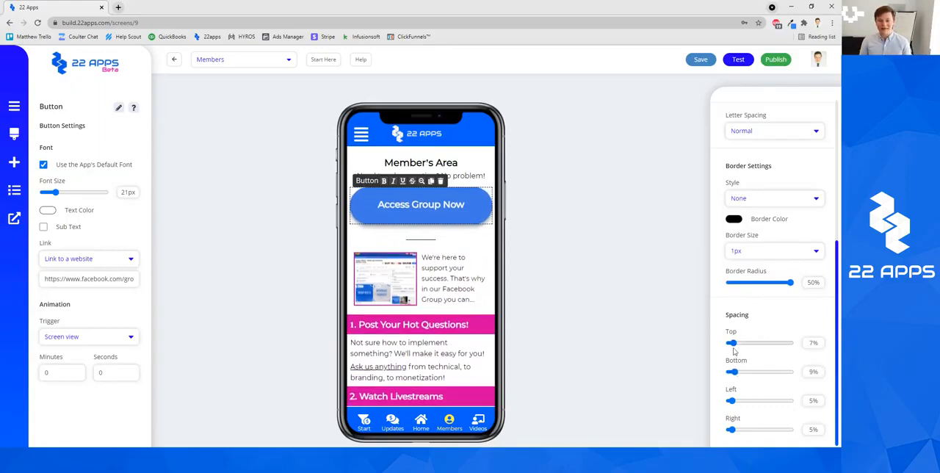
pyautogui.moveTo(731, 342); pyautogui.dragTo(767, 342)
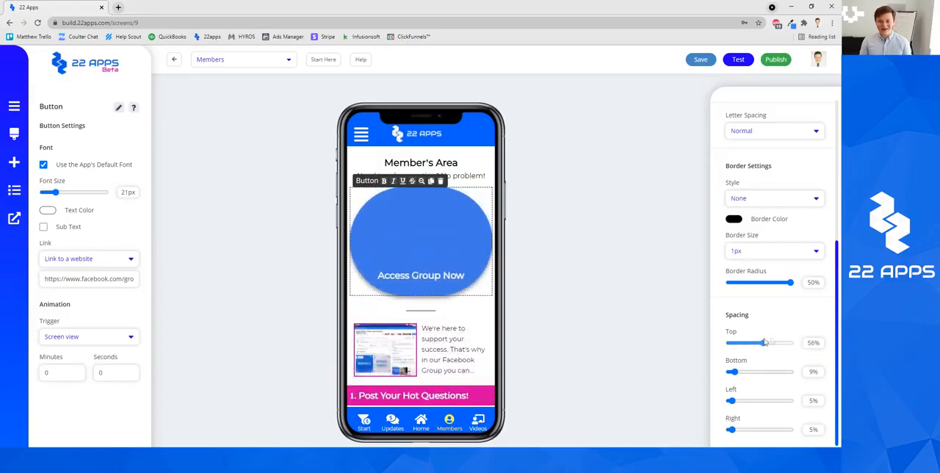
pyautogui.moveTo(766, 342); pyautogui.dragTo(731, 342)
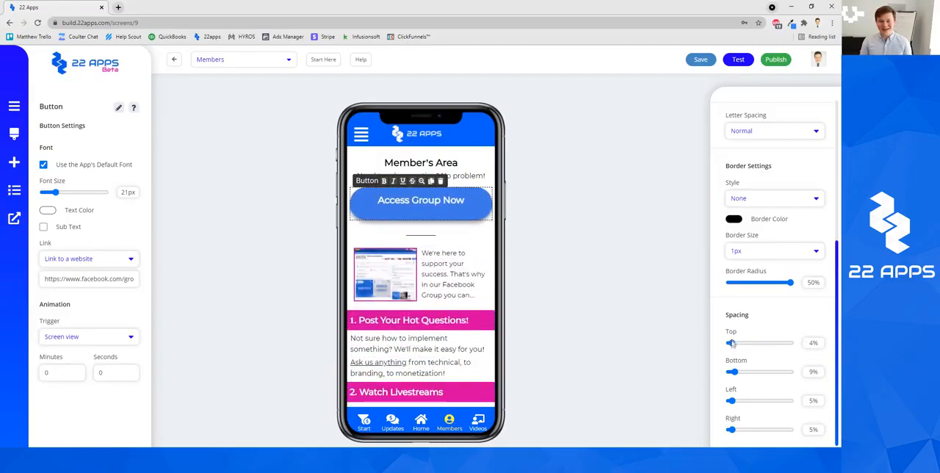
pyautogui.moveTo(742, 371); pyautogui.dragTo(732, 372)
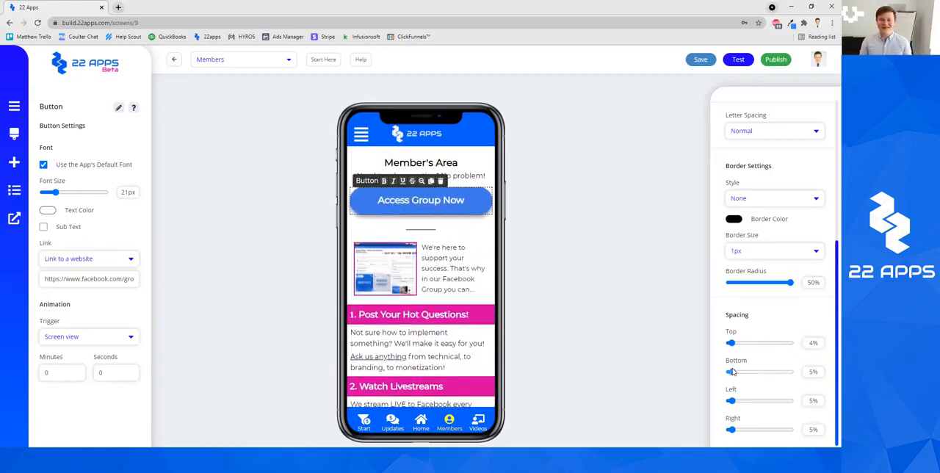
# Reselect the Access Group Now button after viewing the add-elements panel
pyautogui.click(15, 161)
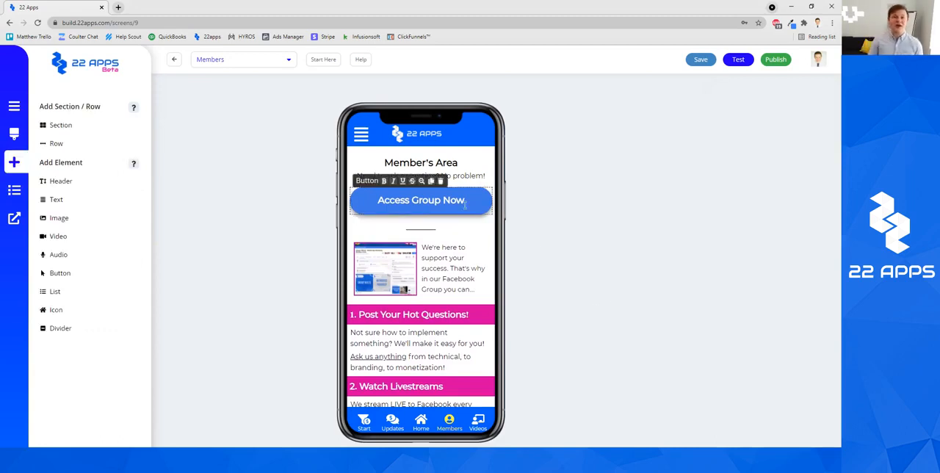
pyautogui.click(420, 200)
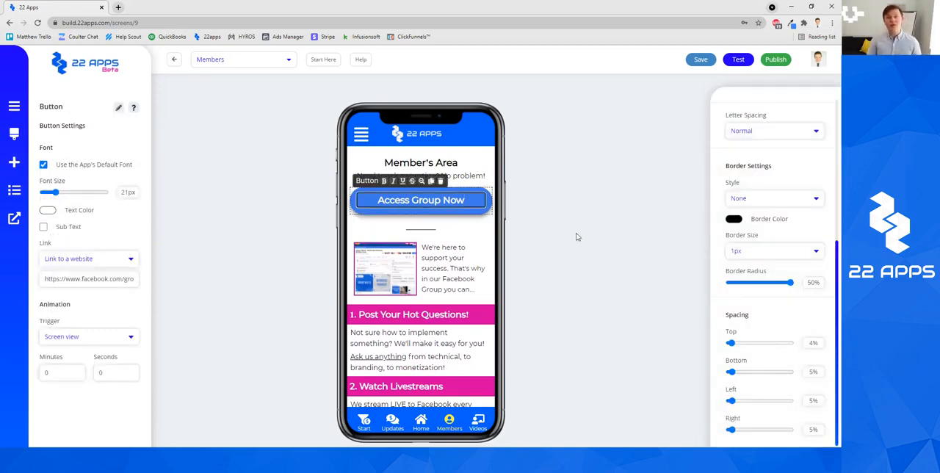